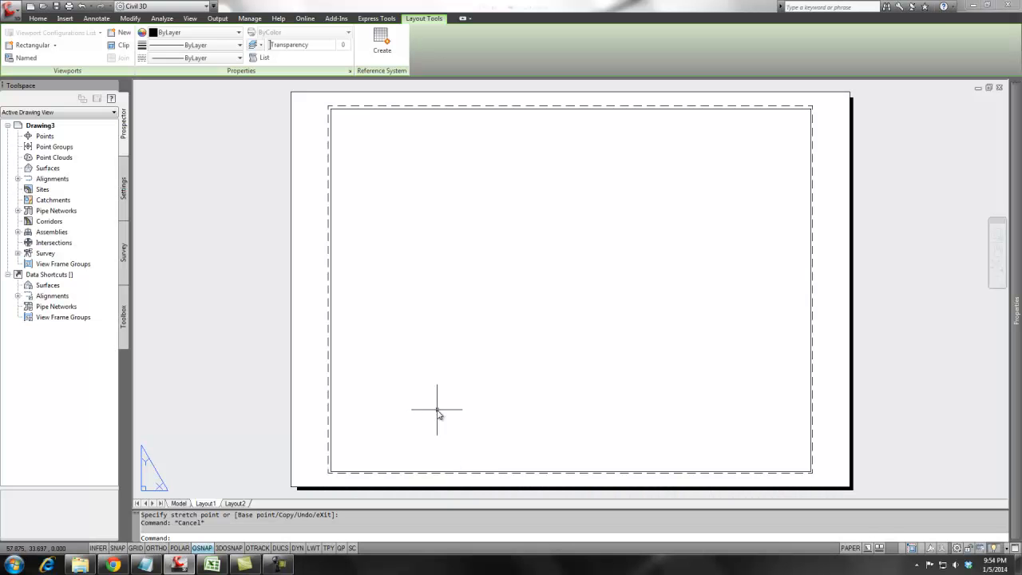
mouse_move(246, 104)
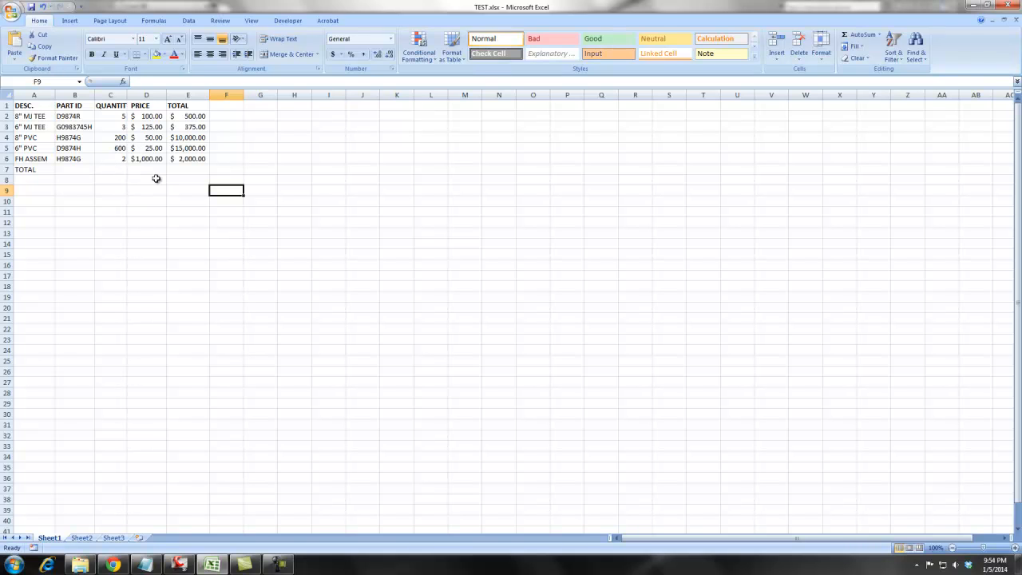
Open Civil 3D's Insert ribbon tools, then check the TEST.xlsx parts spreadsheet in Excel.
click(177, 563)
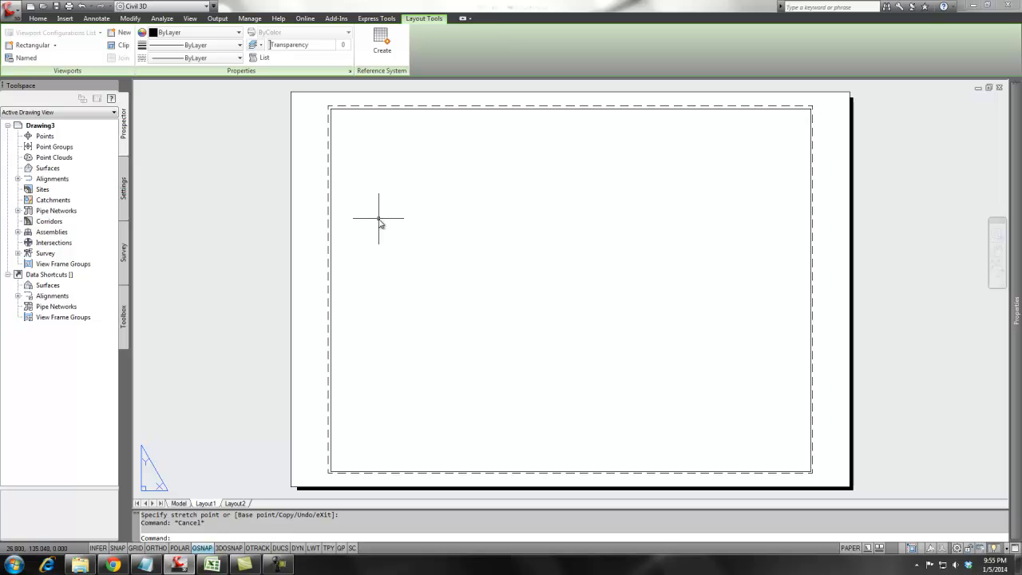
mouse_move(402, 230)
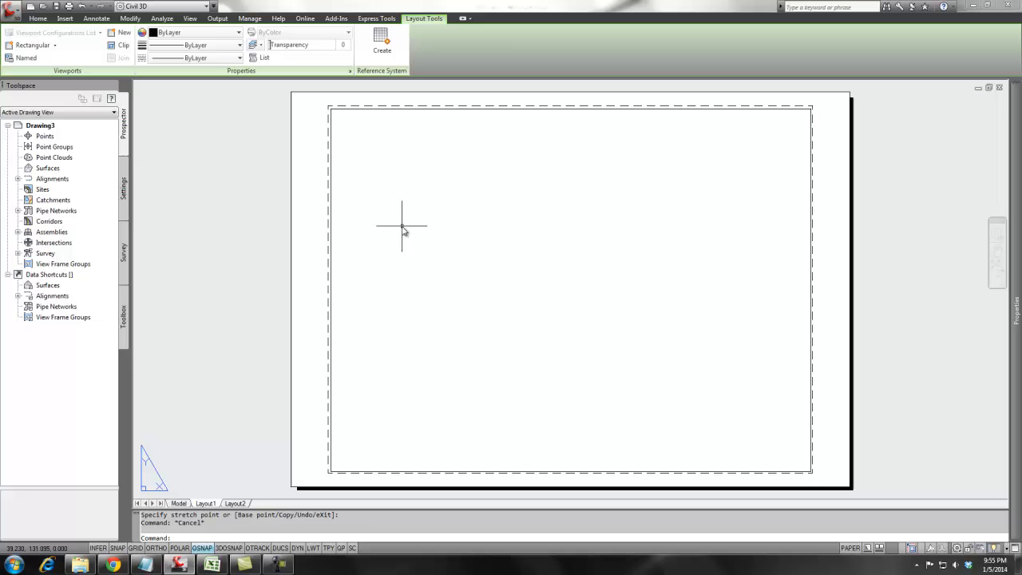
mouse_move(339, 113)
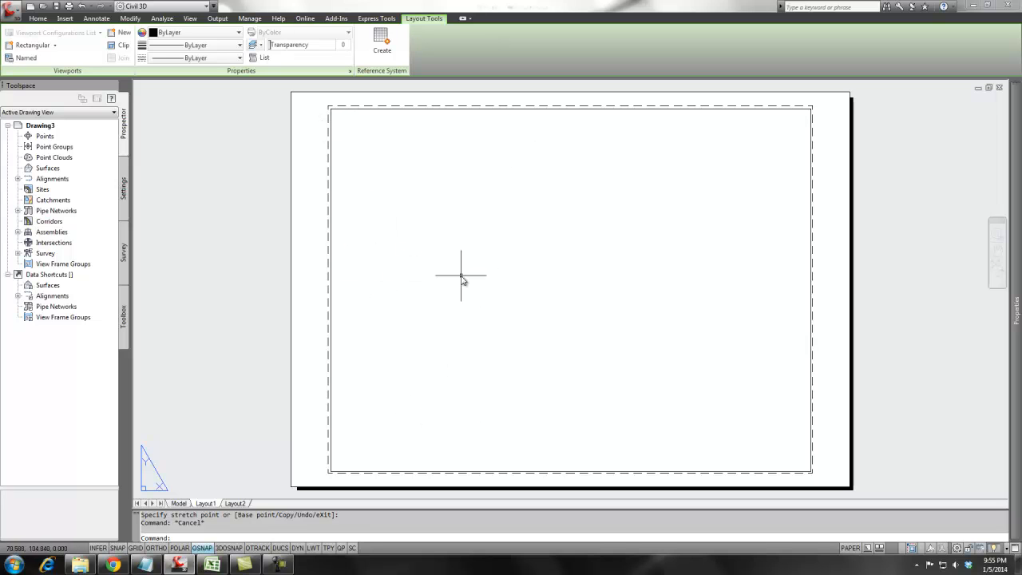
mouse_move(461, 315)
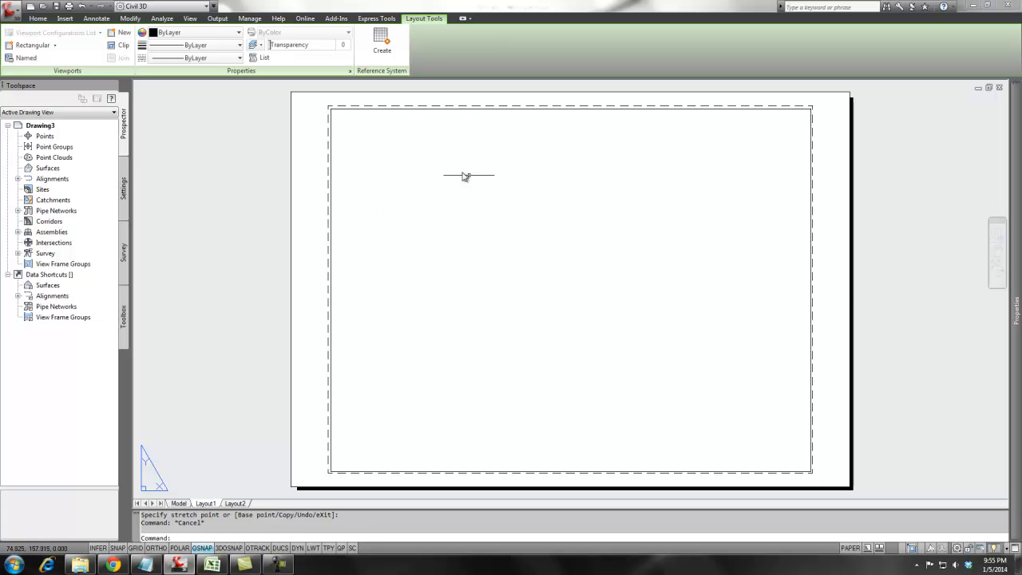
mouse_move(424, 340)
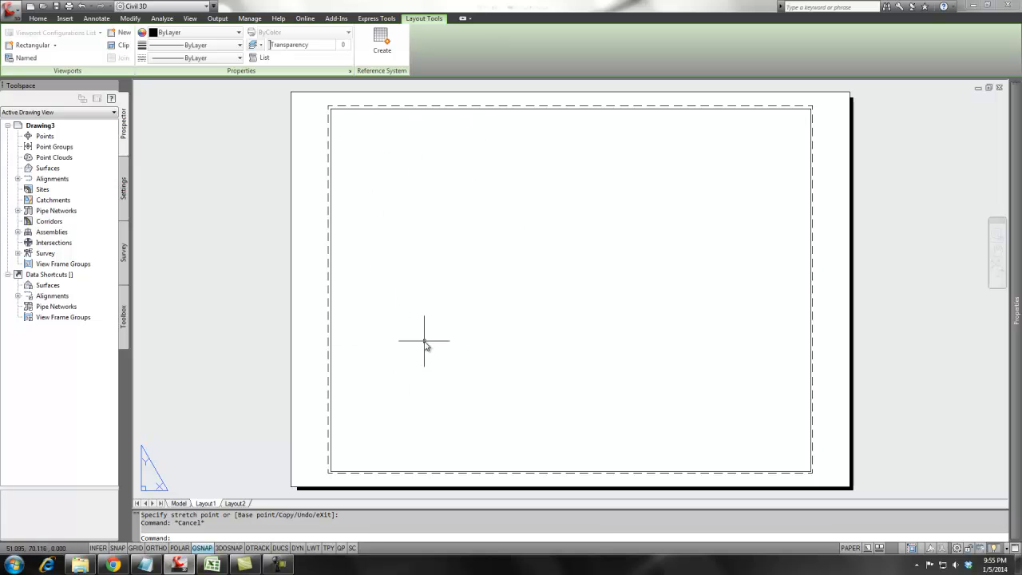
mouse_move(420, 340)
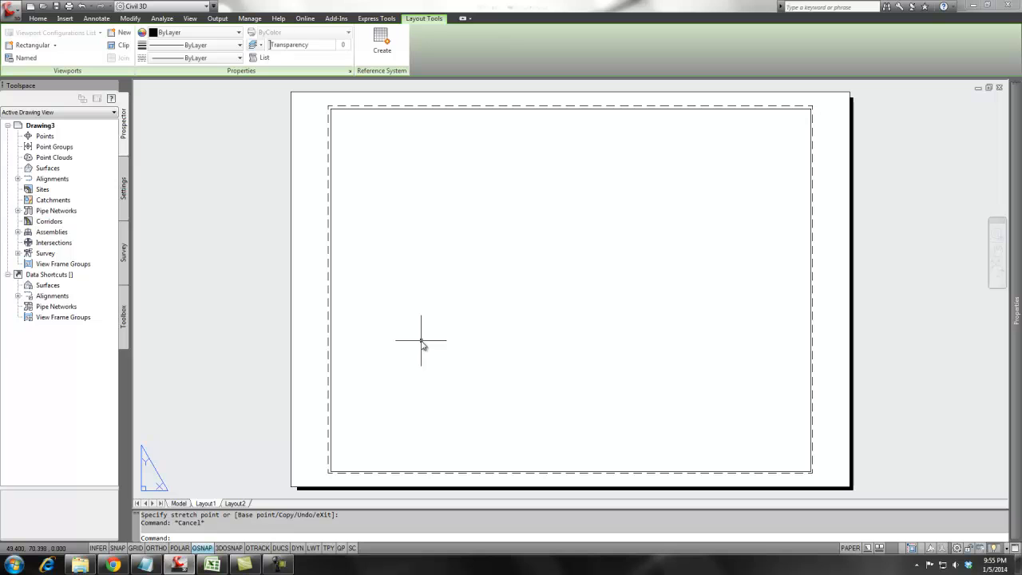
mouse_move(417, 340)
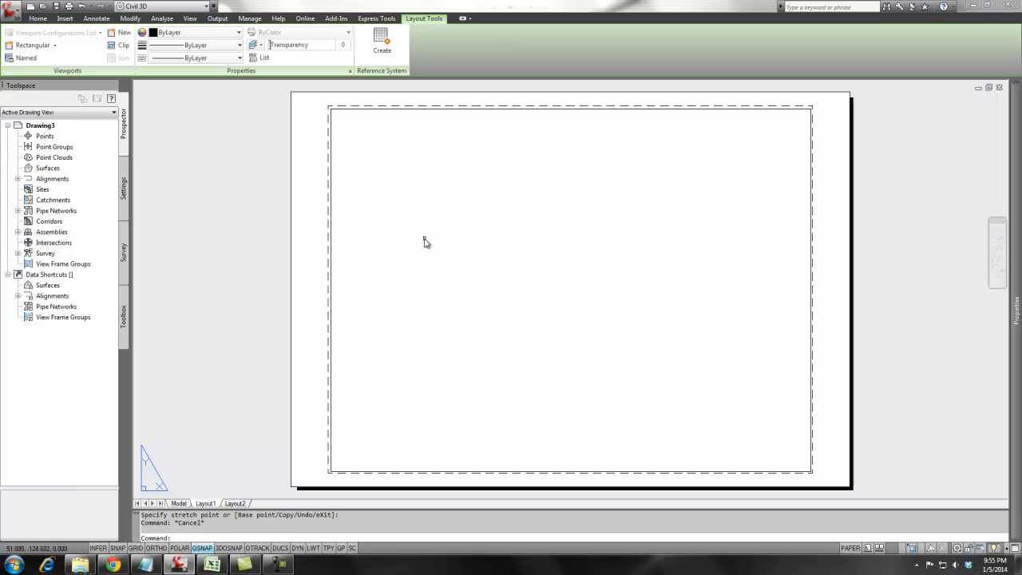
mouse_move(459, 281)
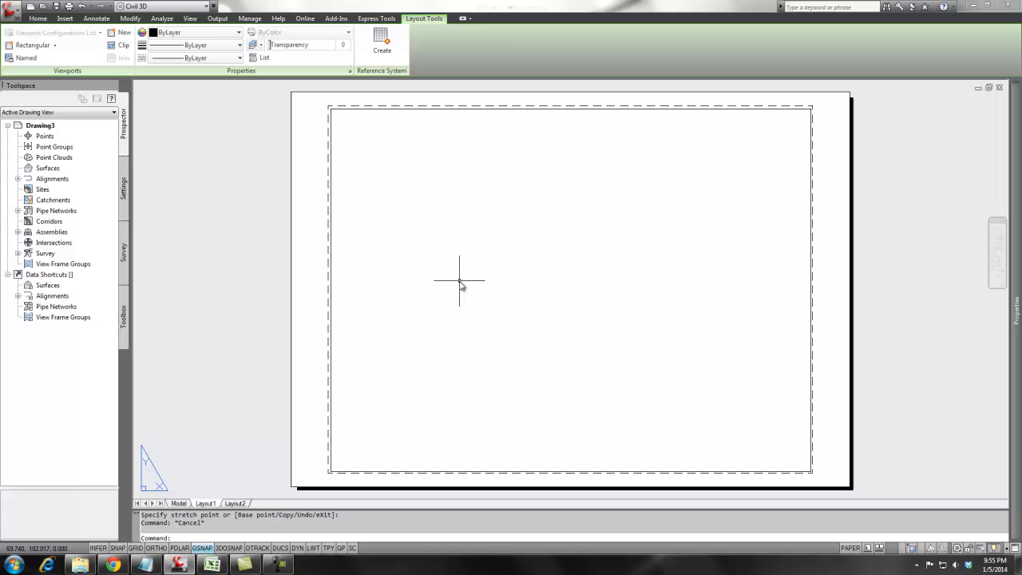
mouse_move(293, 432)
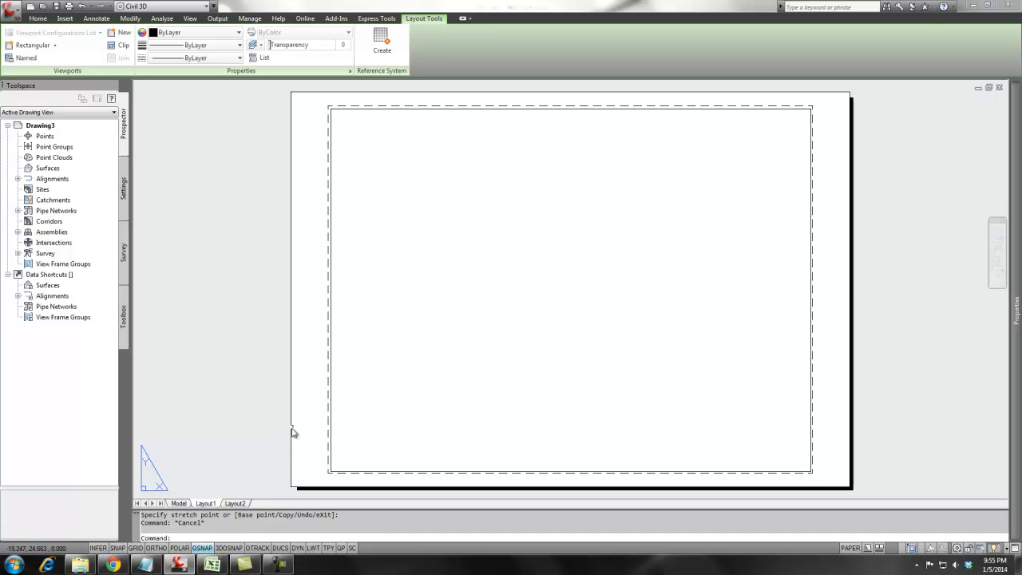
mouse_move(138, 104)
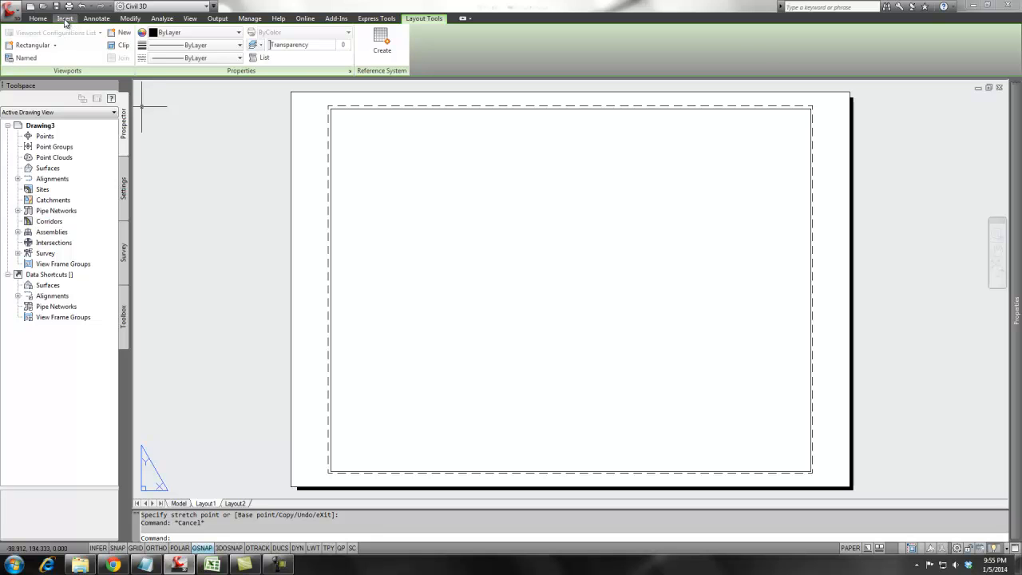
click(66, 14)
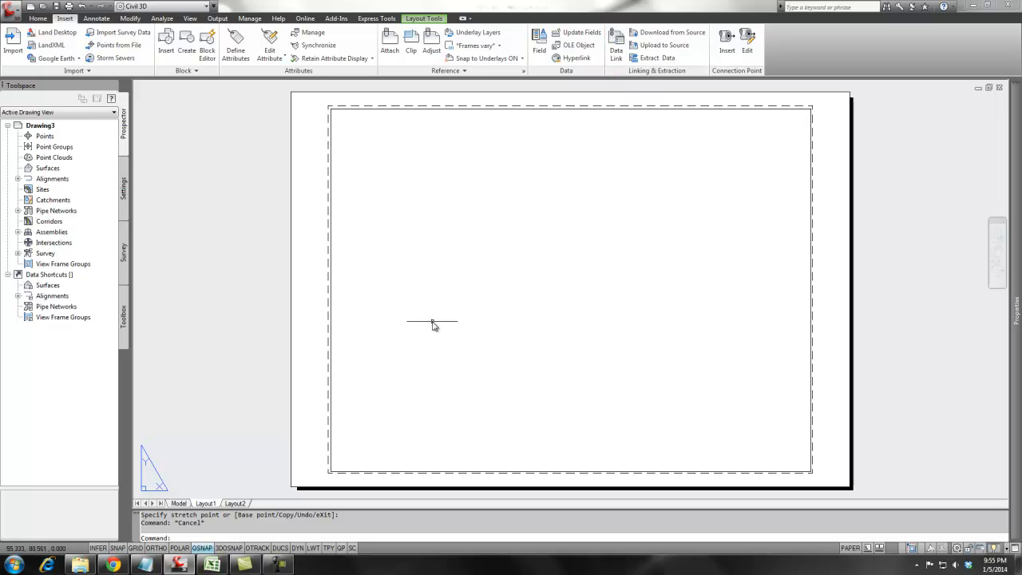
click(206, 563)
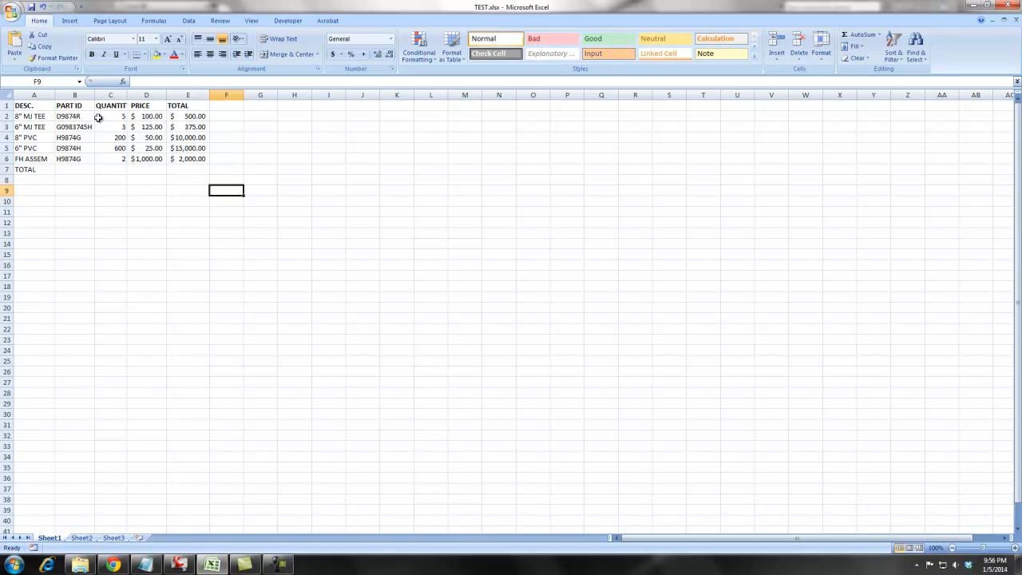
mouse_move(122, 185)
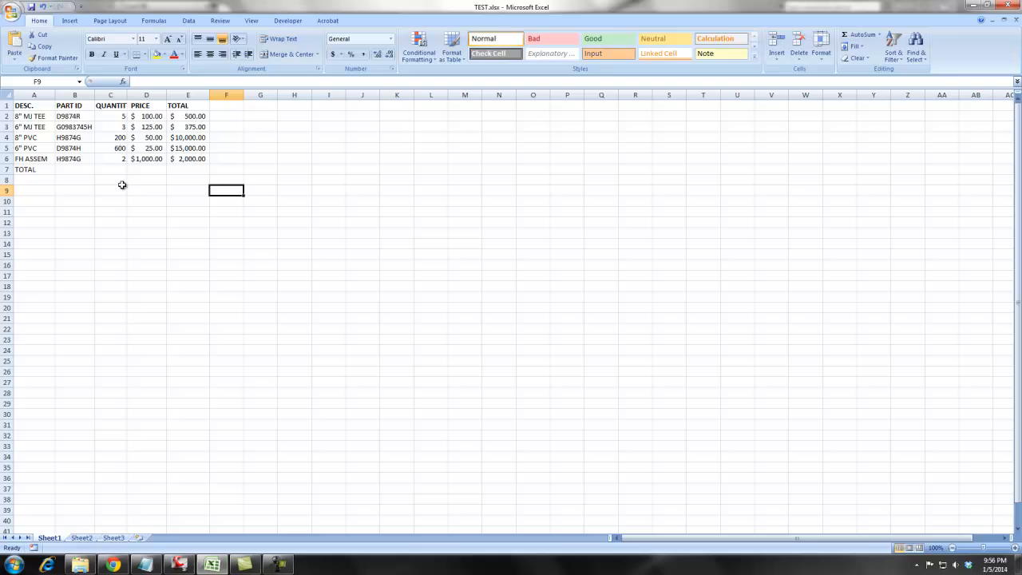
mouse_move(992, 40)
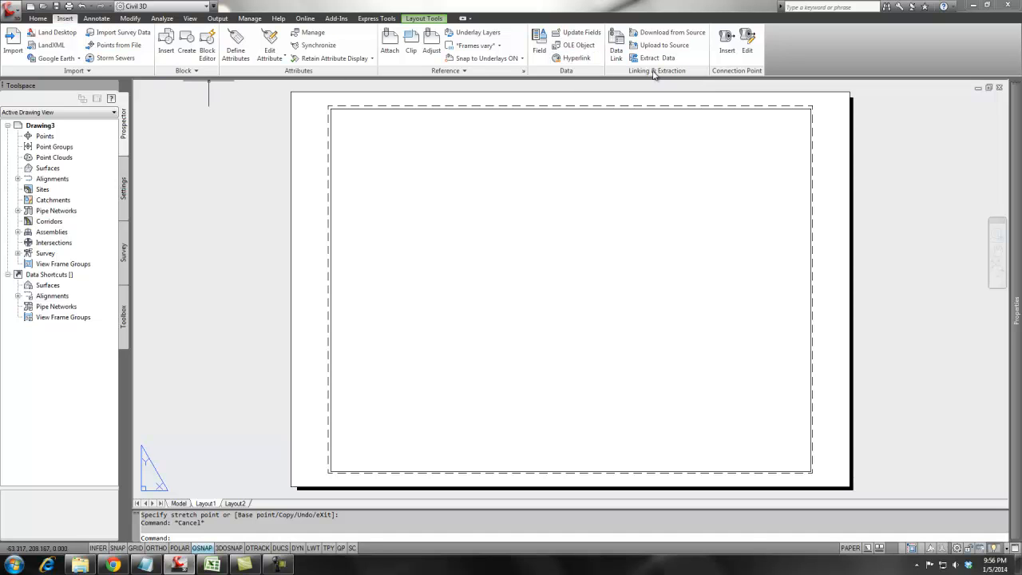
mouse_move(616, 45)
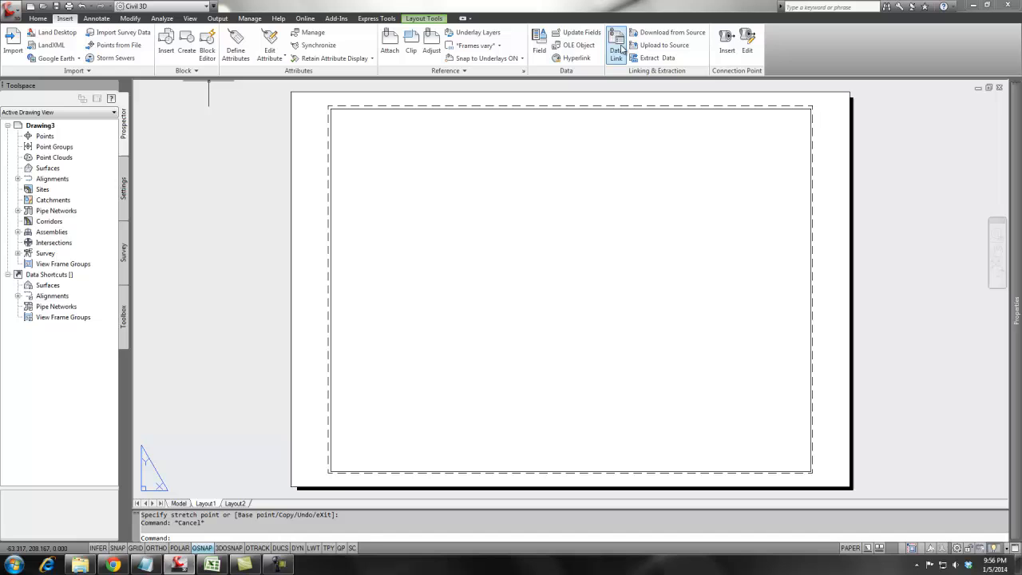
Create Excel data link TABLE1 to TEST.xlsx, linking a cell range starting at A1.
click(617, 42)
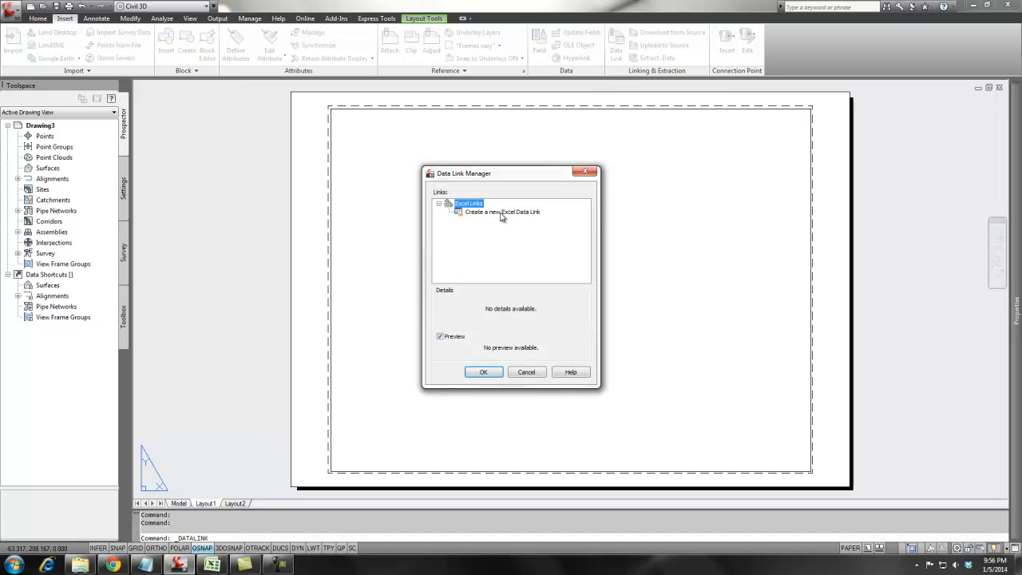
double_click(501, 212)
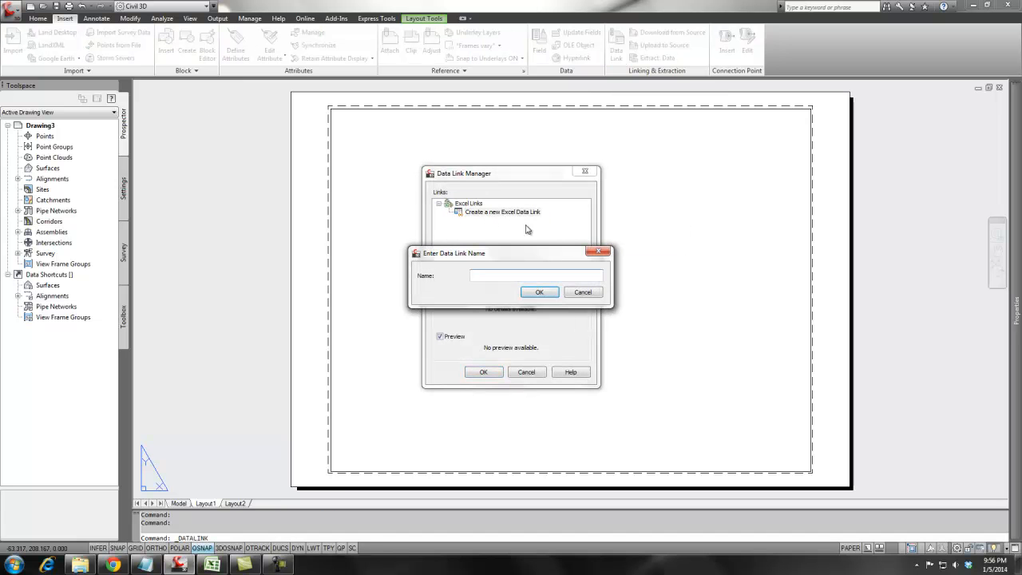
text(TABLE1)
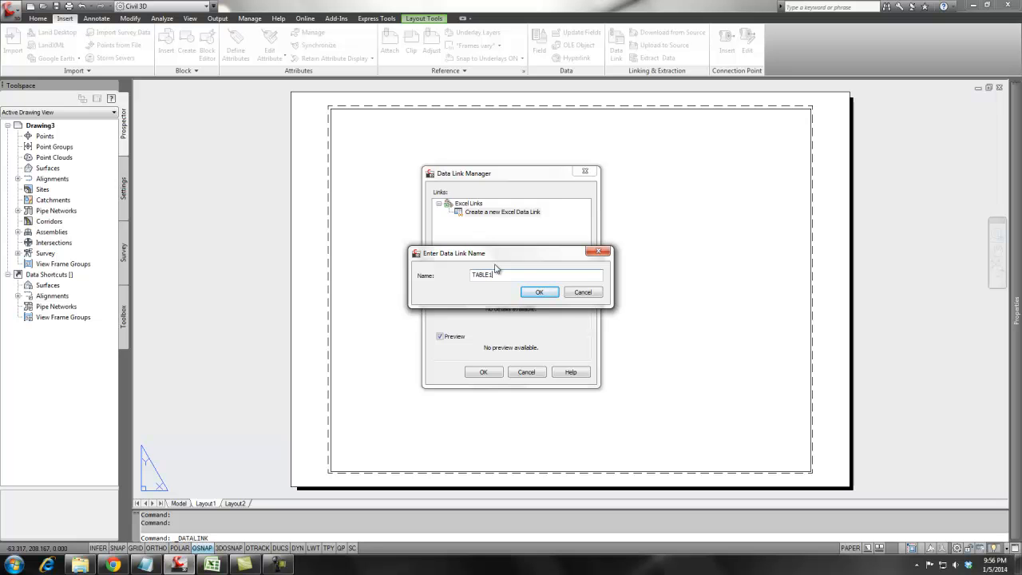
click(539, 292)
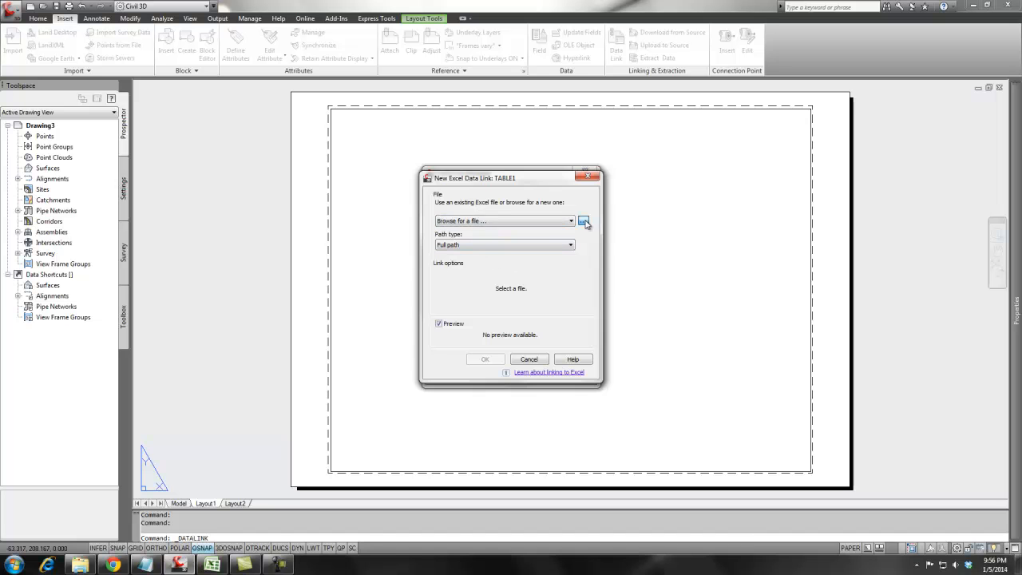
click(583, 220)
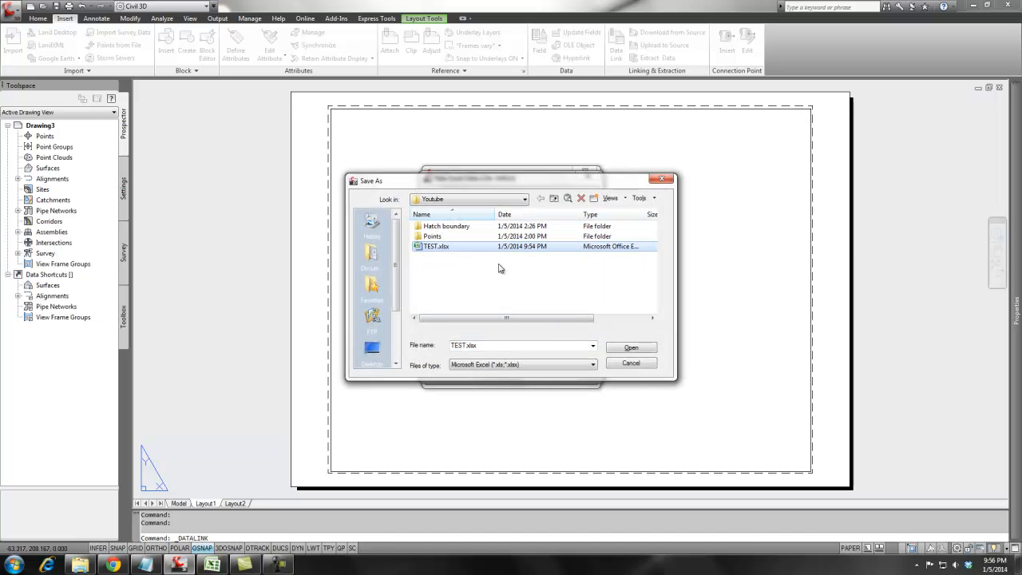
click(631, 346)
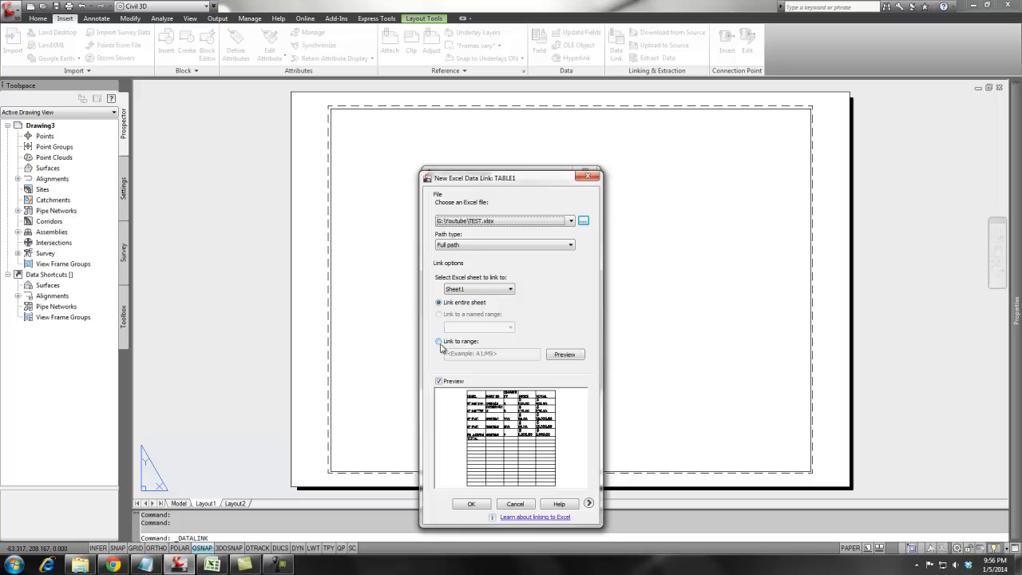
click(437, 341)
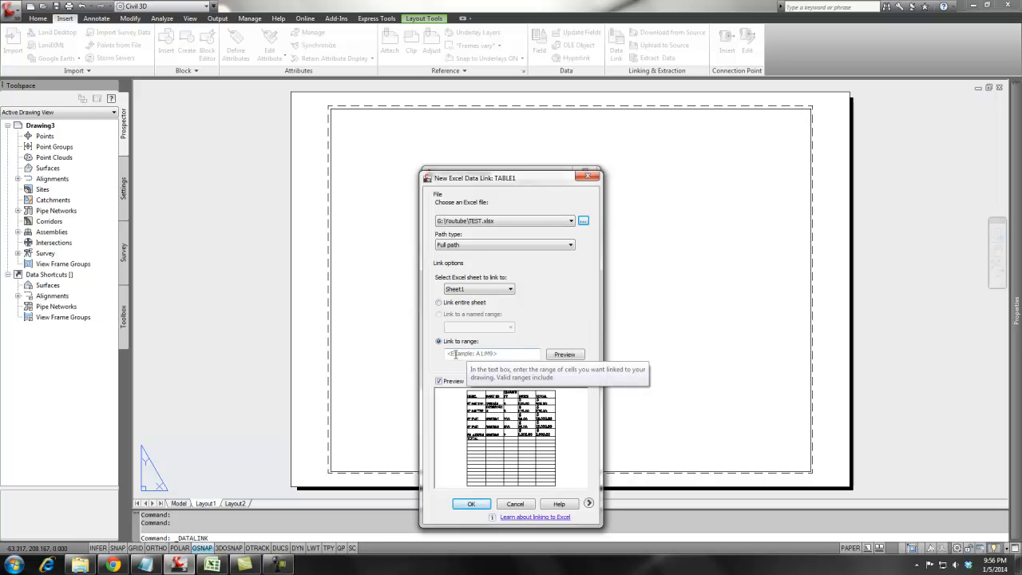
text(A1)
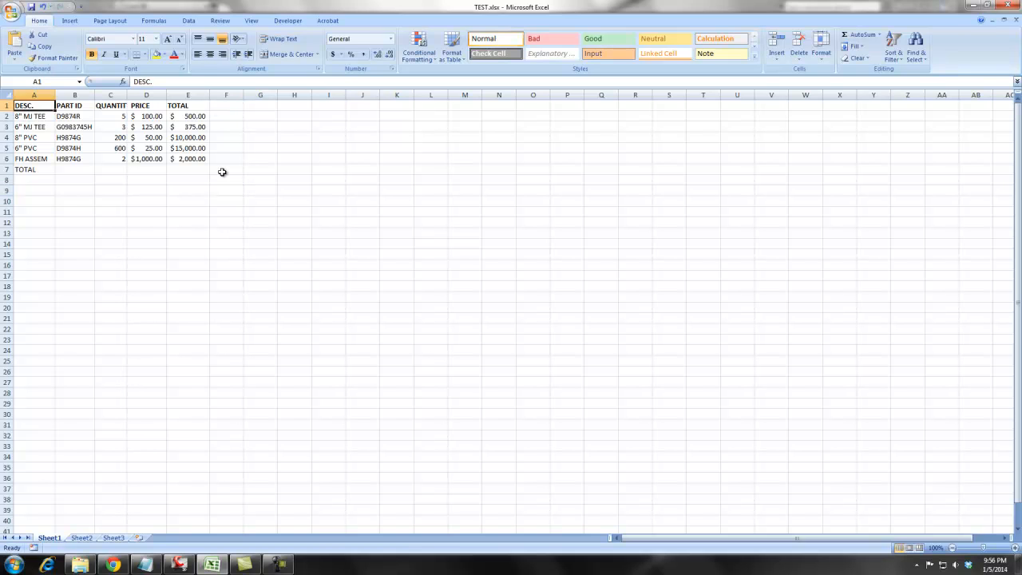
Return to the empty Civil 3D paper-space layout.
click(188, 169)
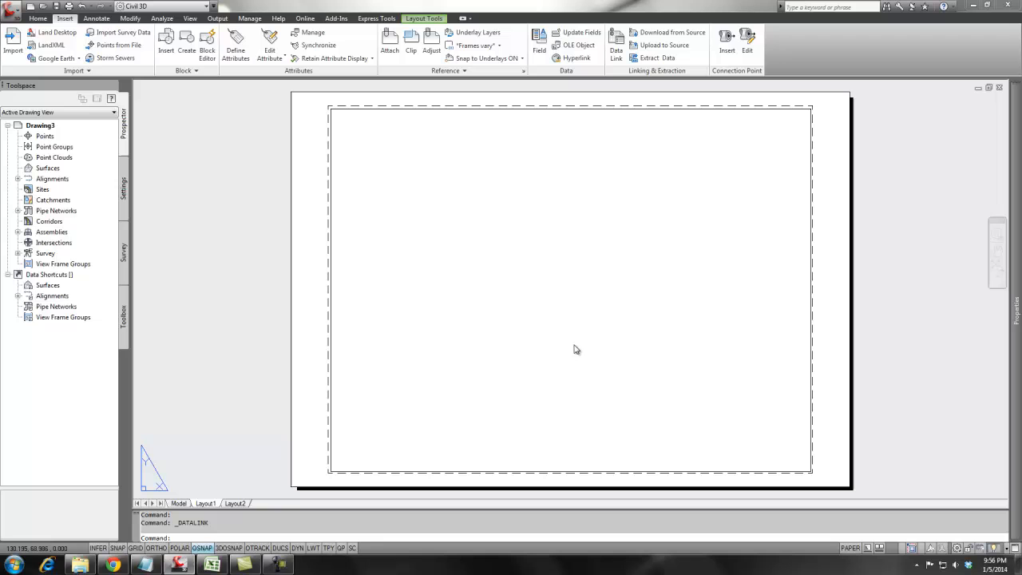
mouse_move(521, 197)
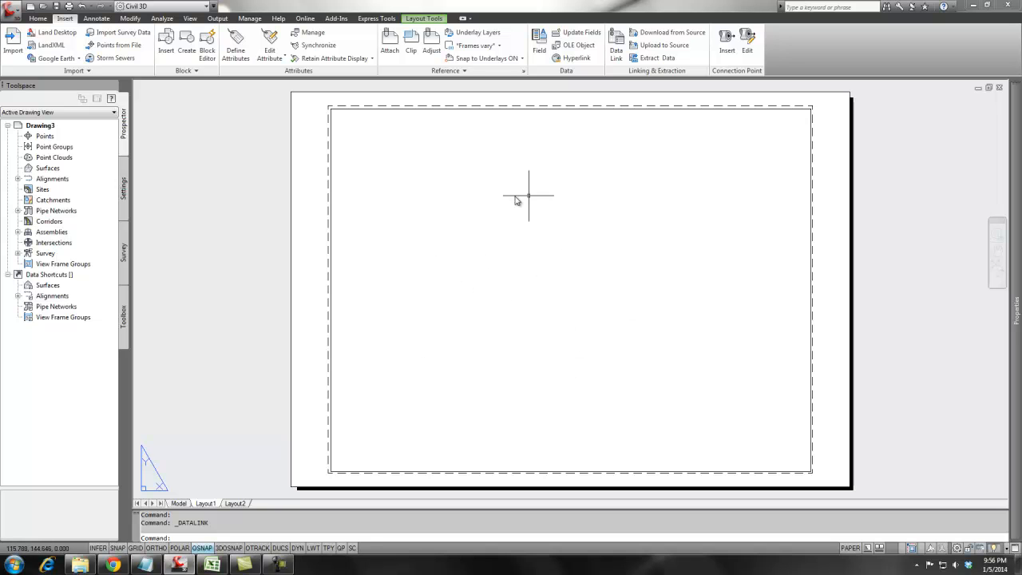
mouse_move(476, 289)
text(TABLE)
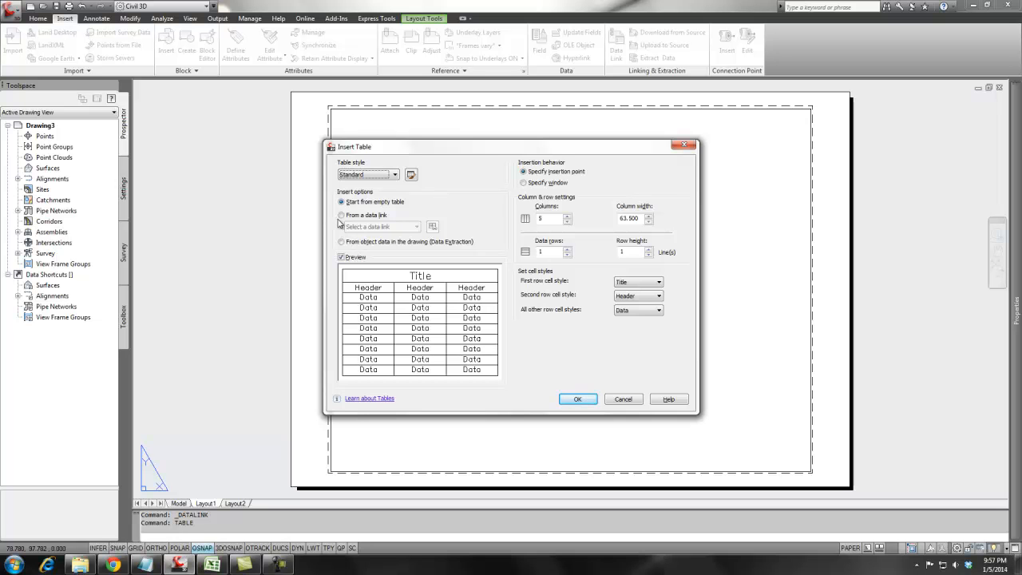
Insert a table from the TABLE1 data link on the layout and stretch its rows taller.
click(341, 214)
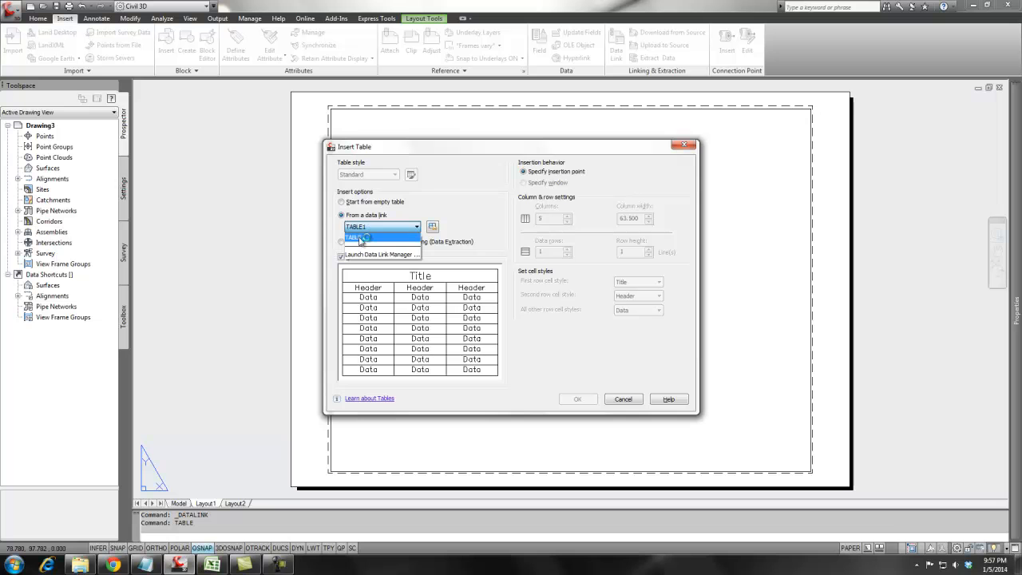
click(359, 237)
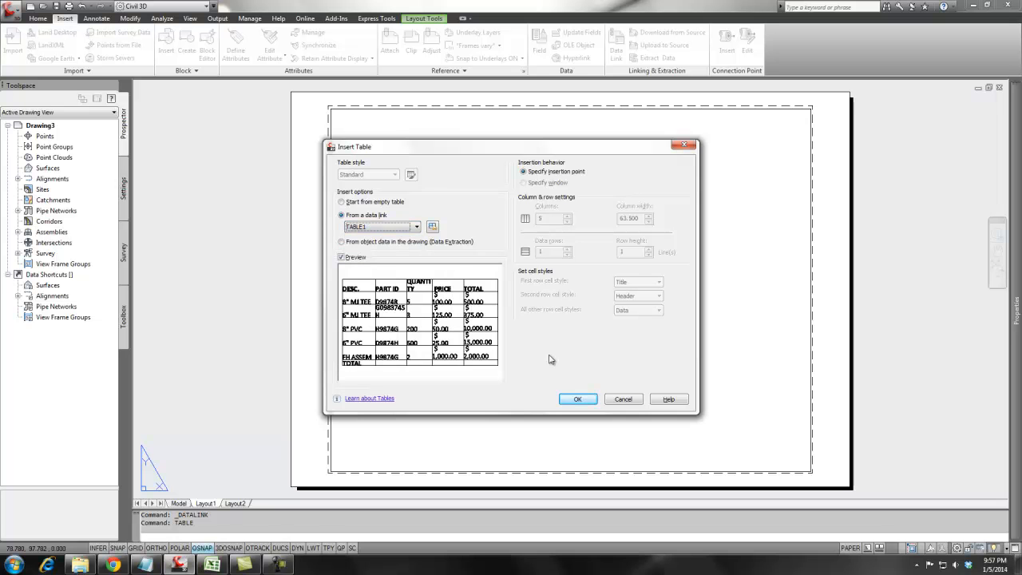
click(578, 399)
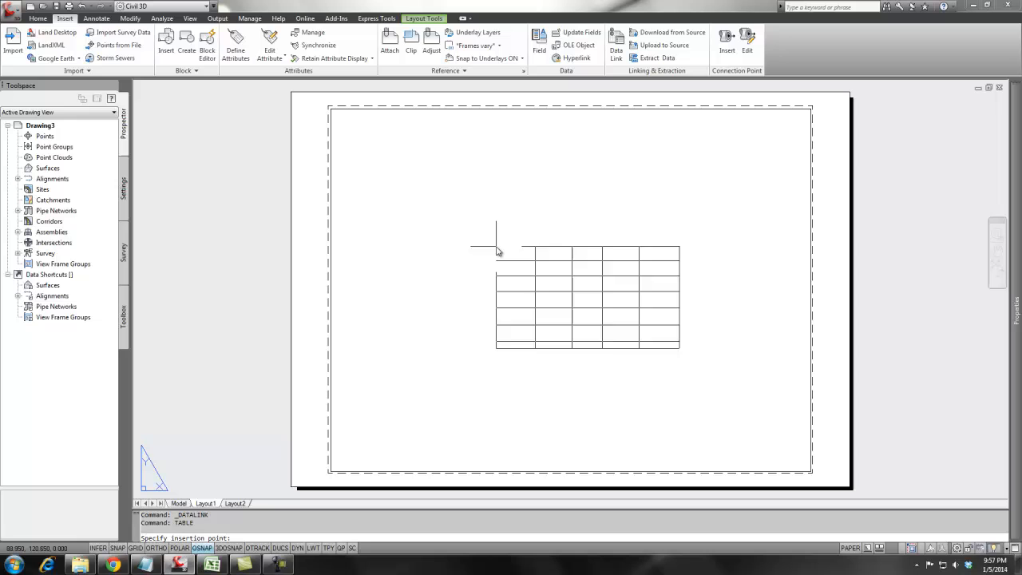
click(495, 248)
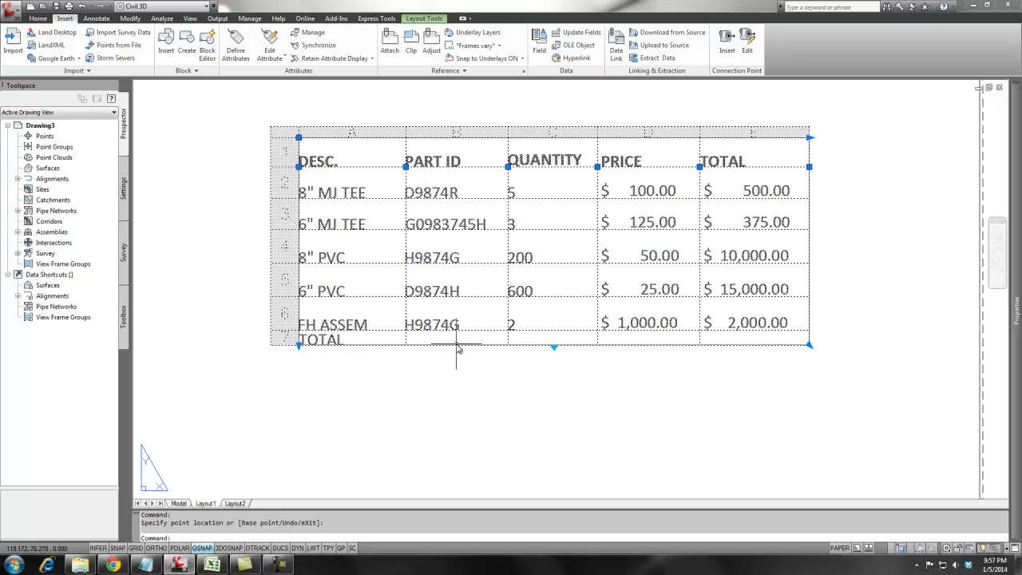
click(350, 339)
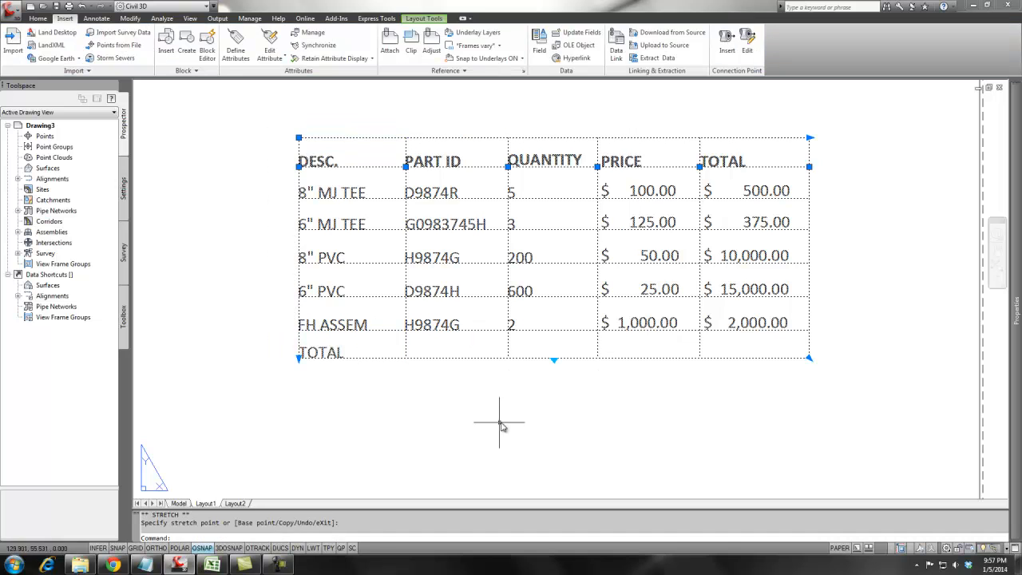
key(Escape)
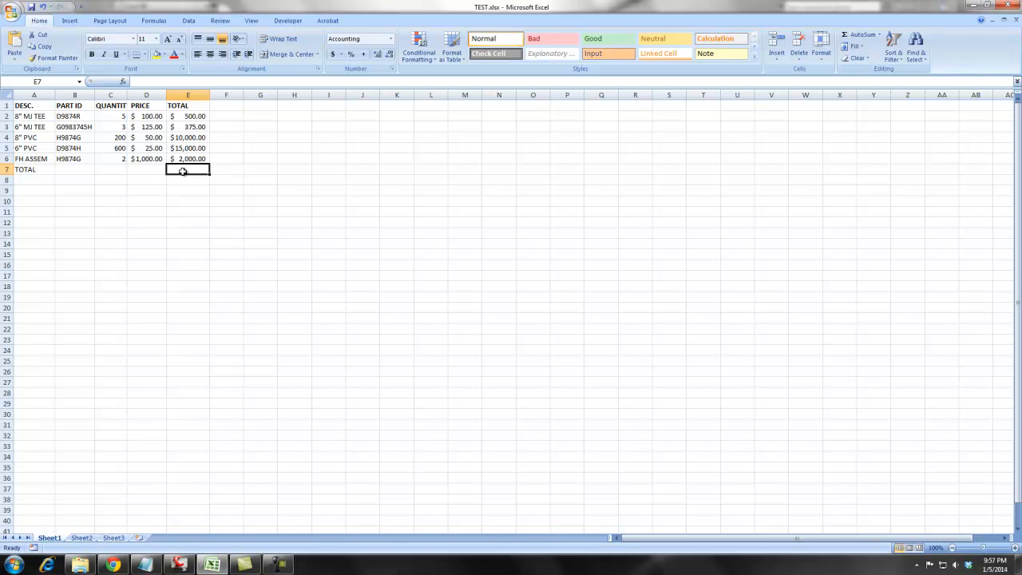
Enter =SUM(E2:E6) in Excel cell E7 and update the linked table to $27,875.00.
text(=SUM()
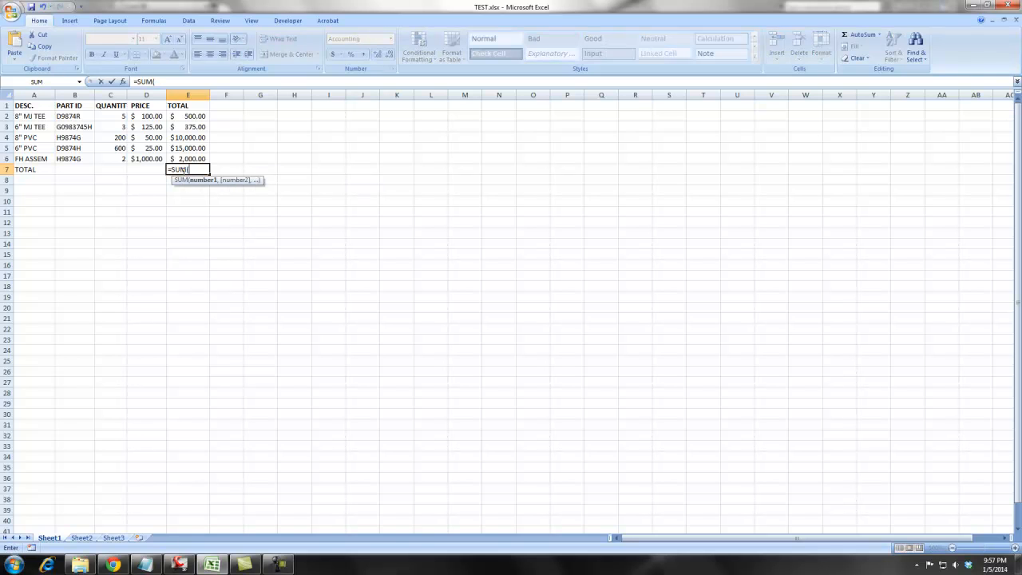
click(188, 158)
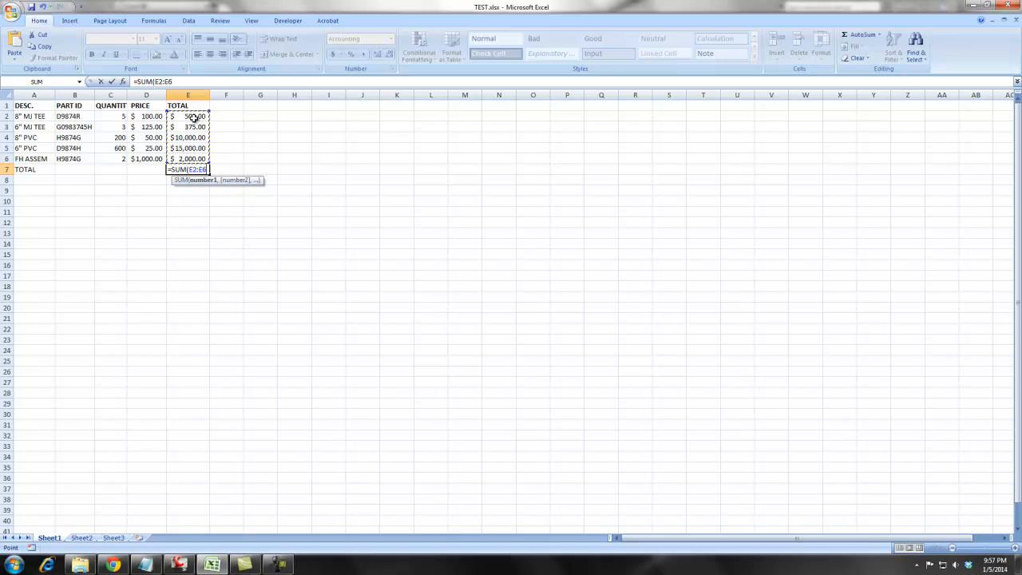
key(Enter)
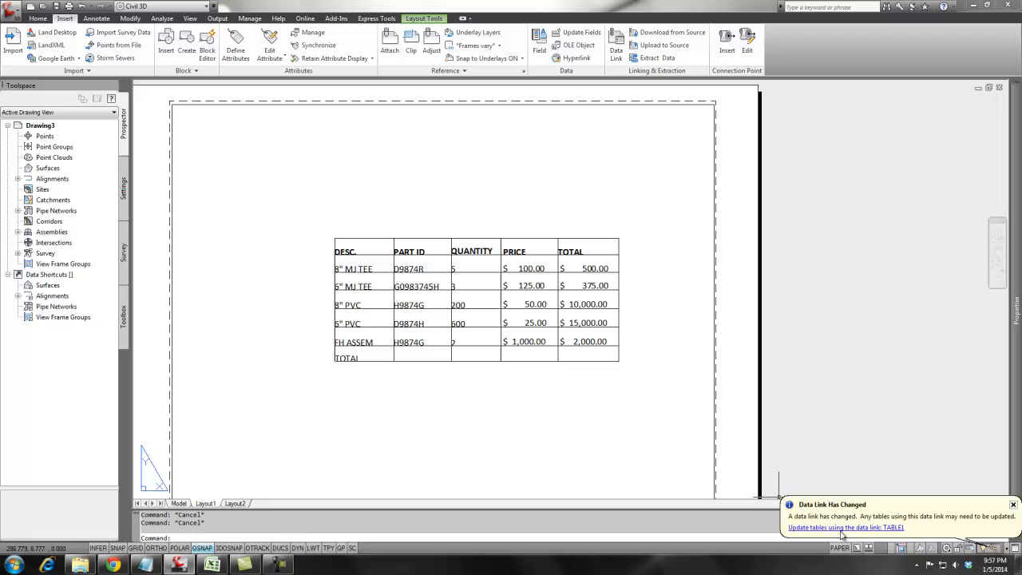
click(843, 527)
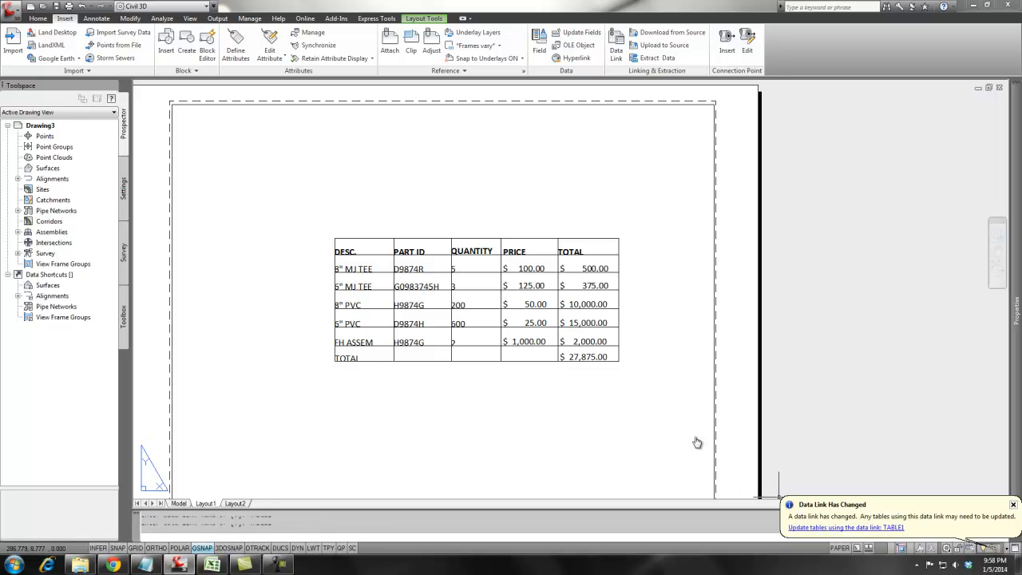